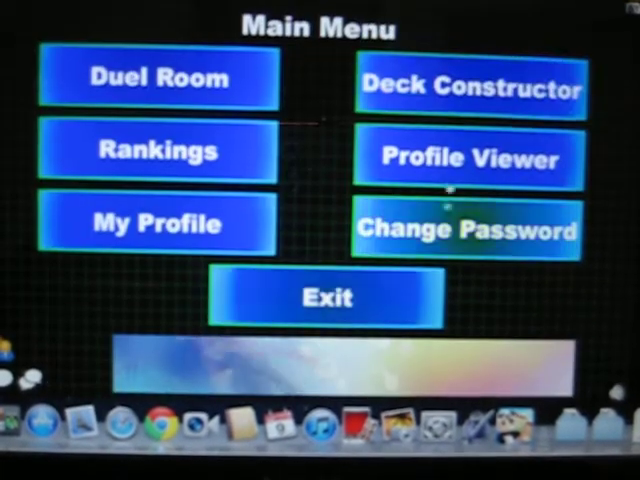
- Open the Deck Constructor from the Main Menu to view the loaded deck
{"action": "left_click", "coordinate": [470, 86]}
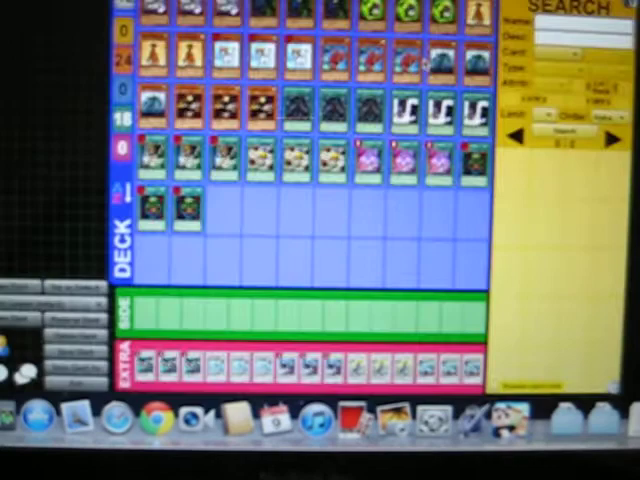